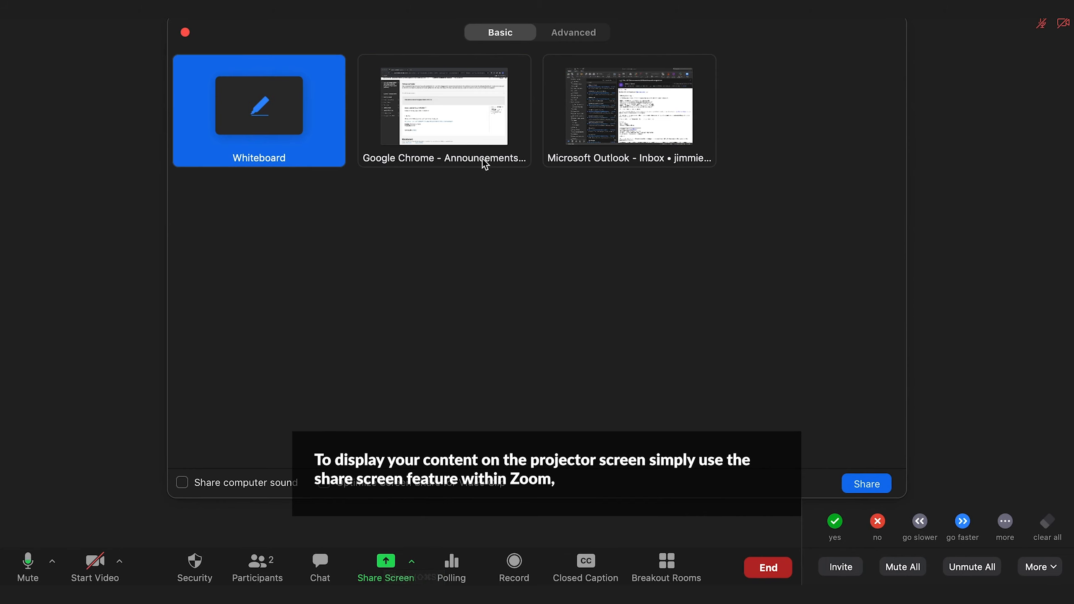
- Select the Chrome window as the content to share in the meeting
left_click(867, 484)
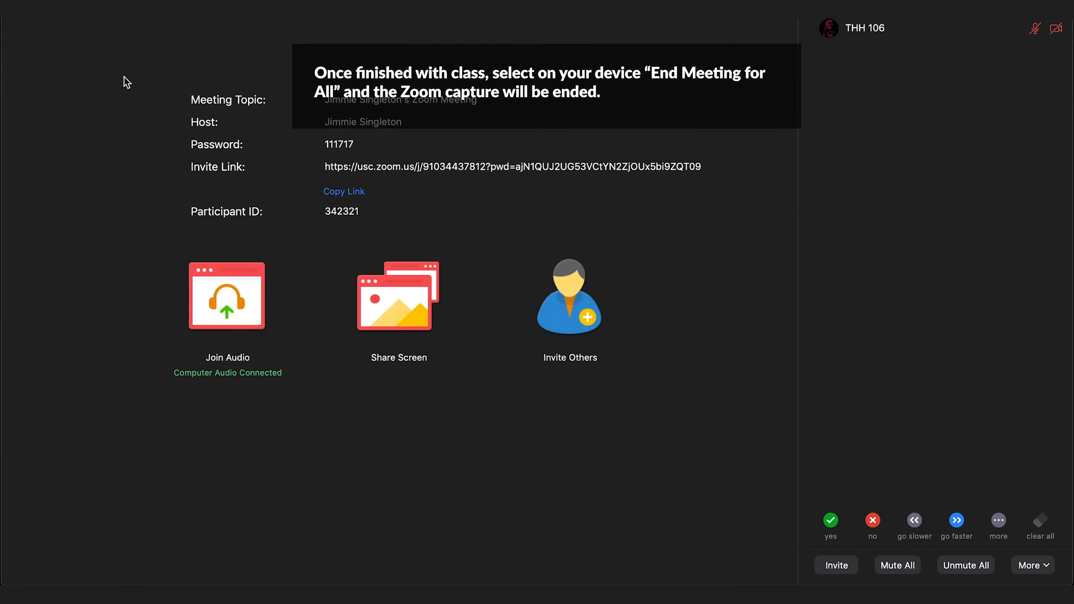
mouse_move(227, 285)
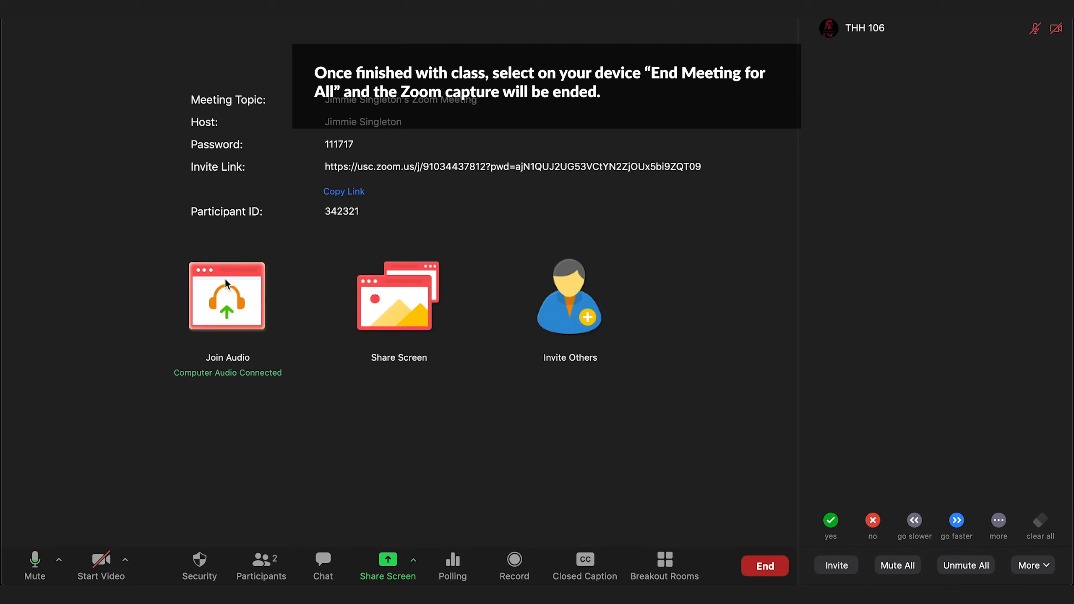
mouse_move(768, 557)
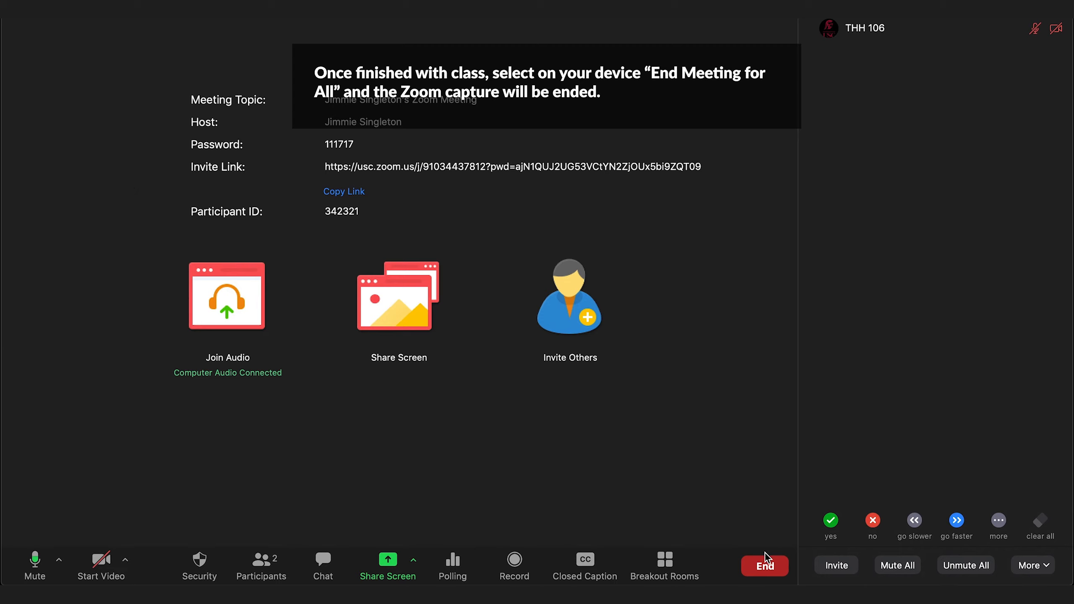
- End the Zoom class meeting for all participants
left_click(765, 566)
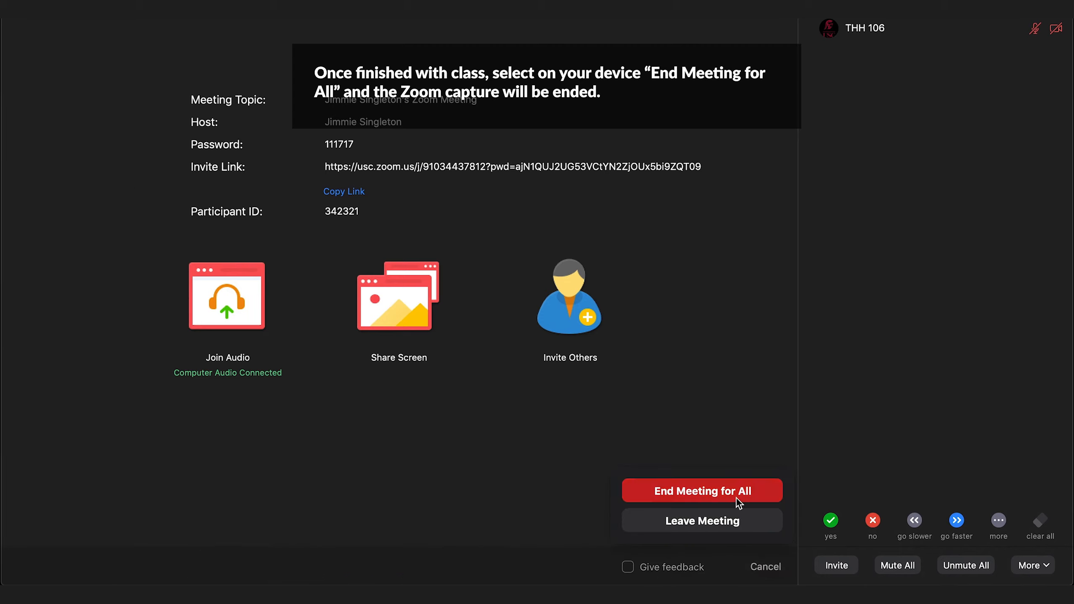
left_click(703, 490)
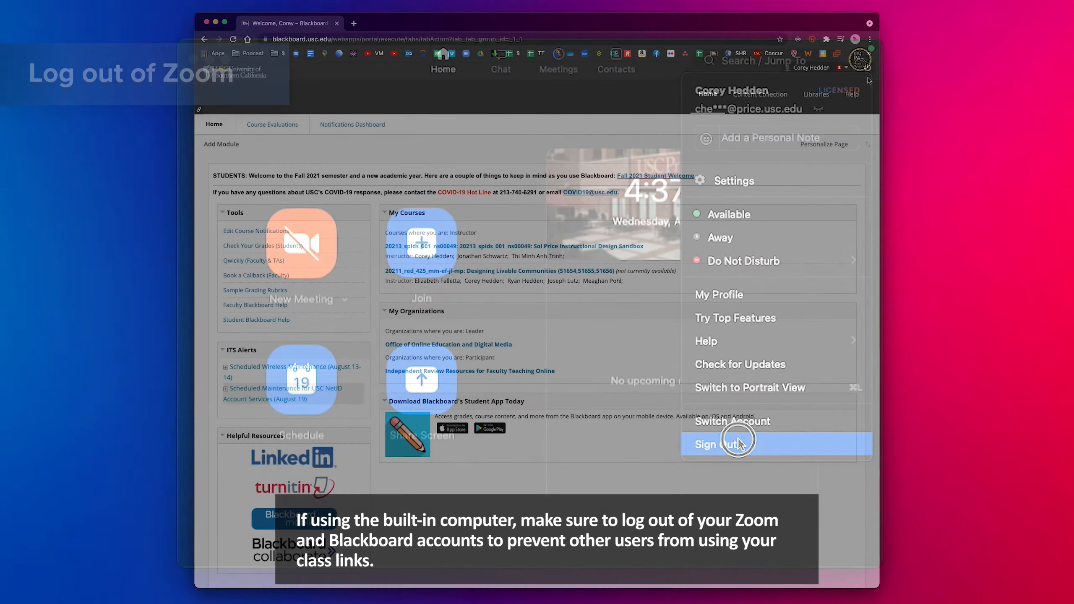
- Sign out of Blackboard in Chrome, reaching the single sign-on logout page
left_click(724, 445)
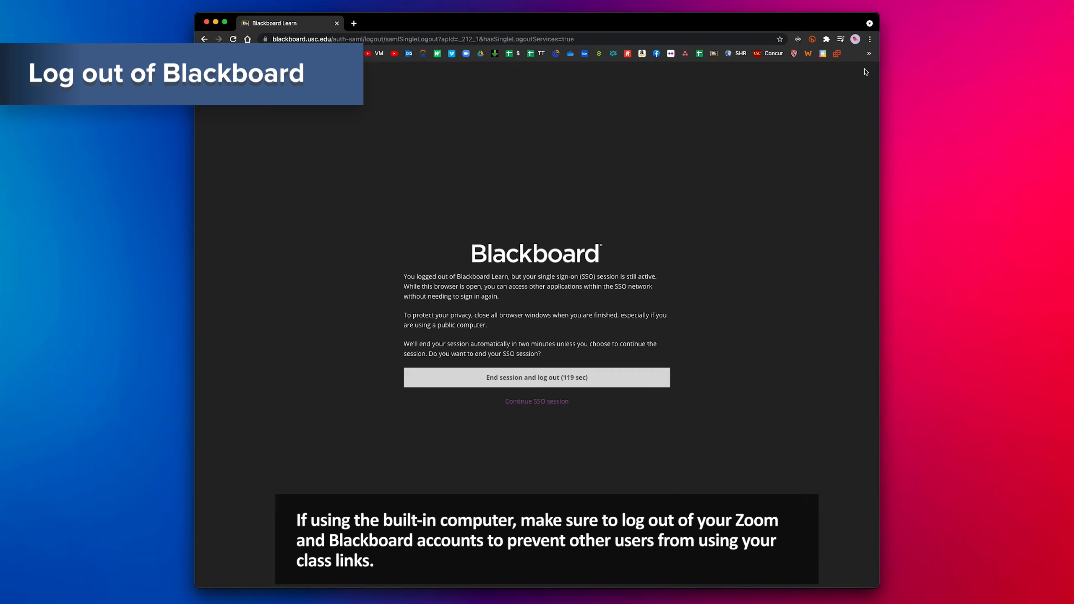